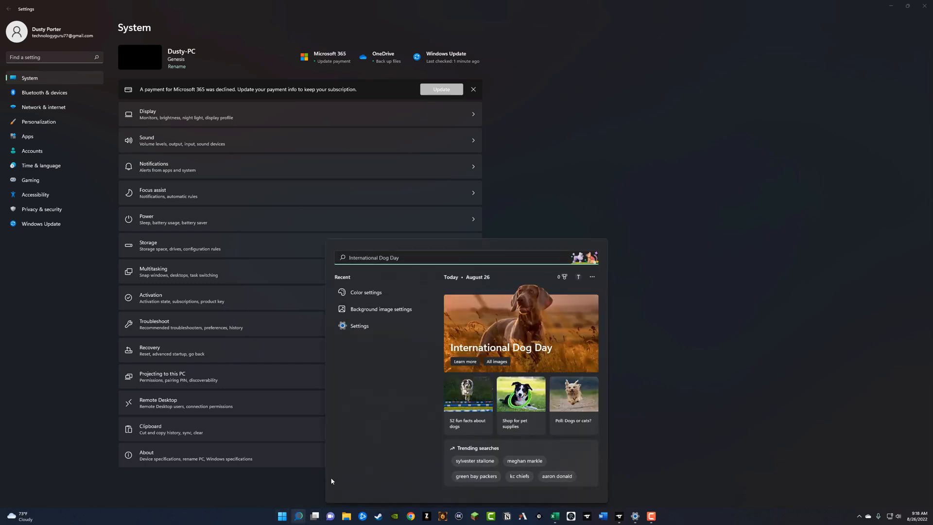
Launch the Settings app from a Start search for 'Settings'
{"action": "type", "text": "Settings"}
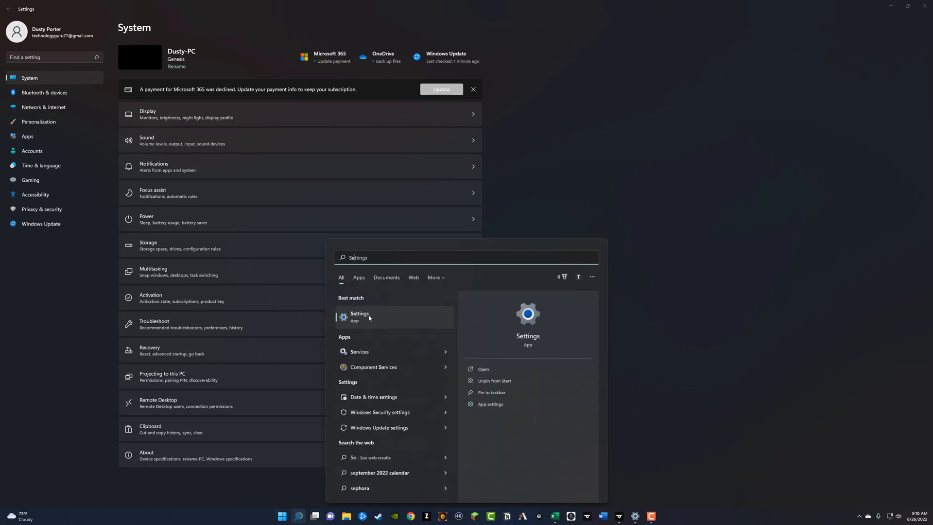
{"action": "left_click", "coordinate": [298, 516]}
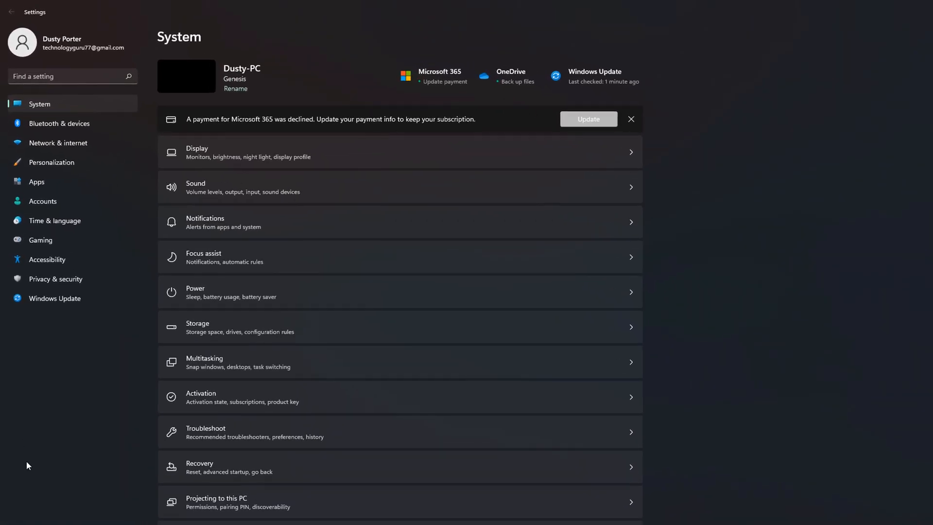
{"action": "mouse_move", "coordinate": [219, 183]}
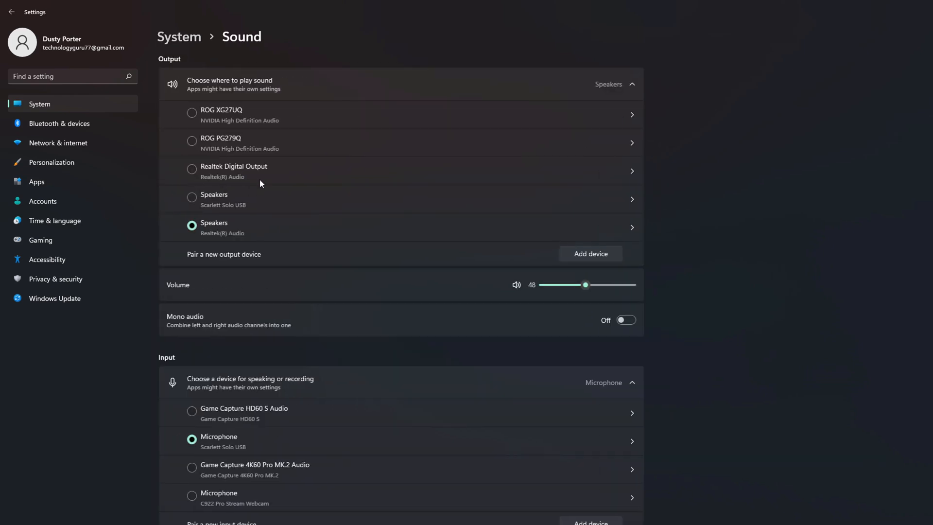
{"action": "mouse_move", "coordinate": [402, 439]}
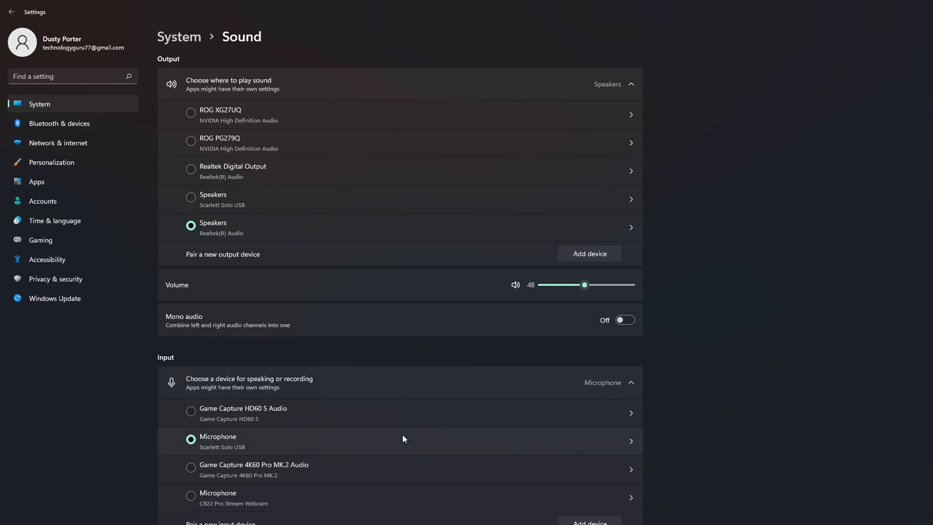
Scroll the Sound page down to the Advanced section
{"action": "scroll", "scroll_direction": "down", "scroll_amount": 3}
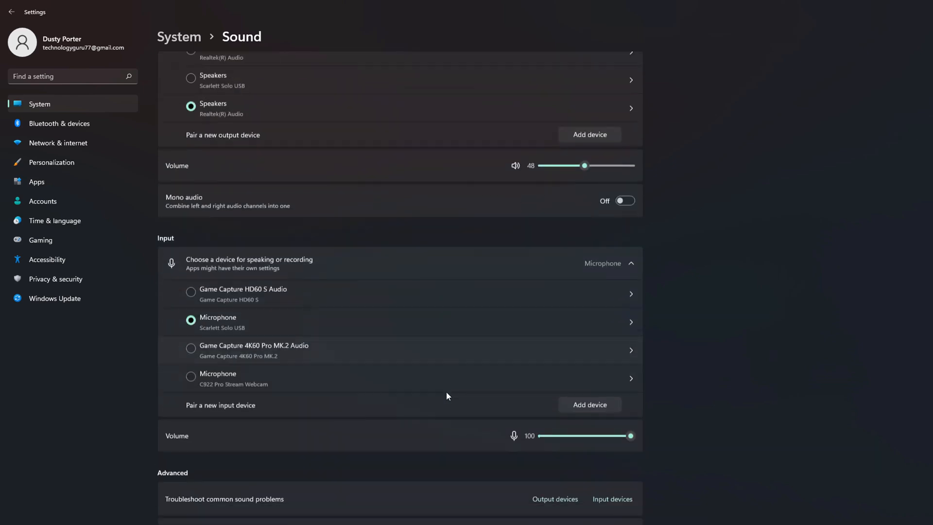
{"action": "scroll", "scroll_direction": "down", "scroll_amount": 3}
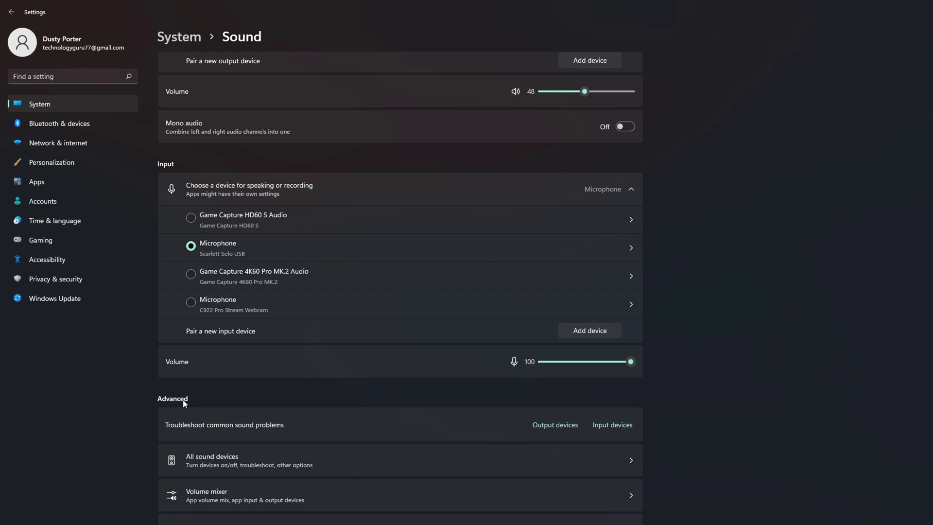
{"action": "mouse_move", "coordinate": [182, 314]}
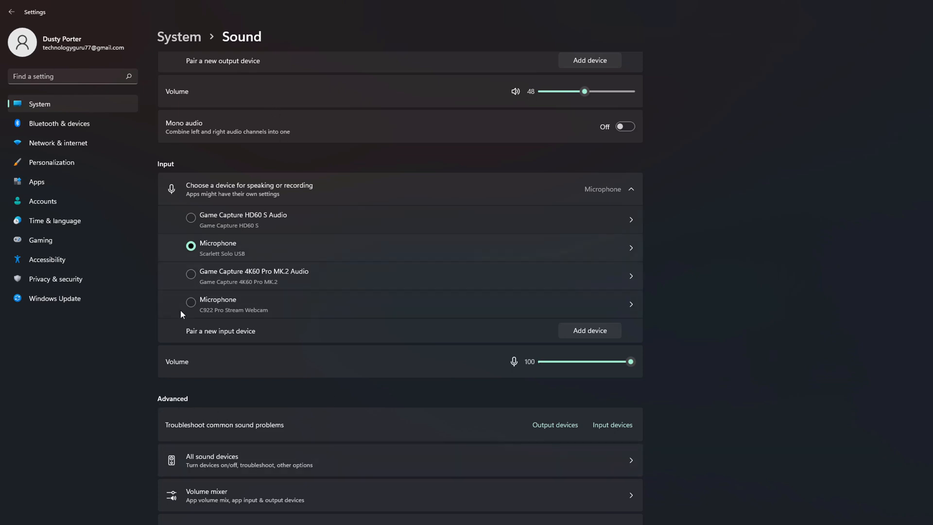
{"action": "mouse_move", "coordinate": [256, 396]}
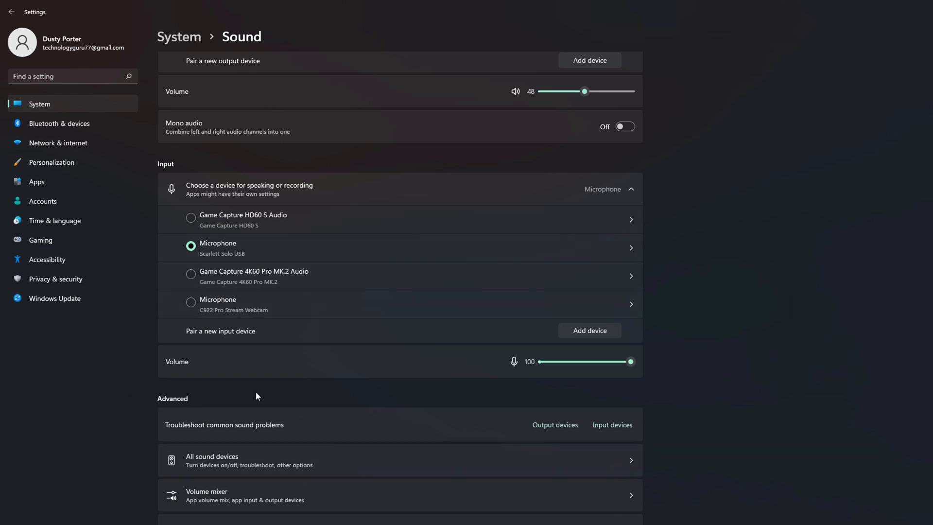
{"action": "mouse_move", "coordinate": [318, 456]}
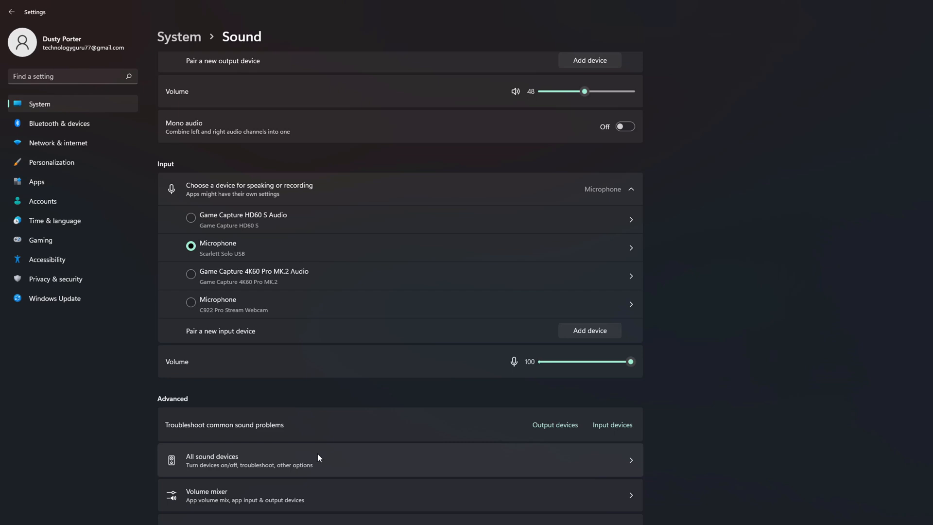
Show the All sound devices list under Advanced
{"action": "left_click", "coordinate": [212, 460]}
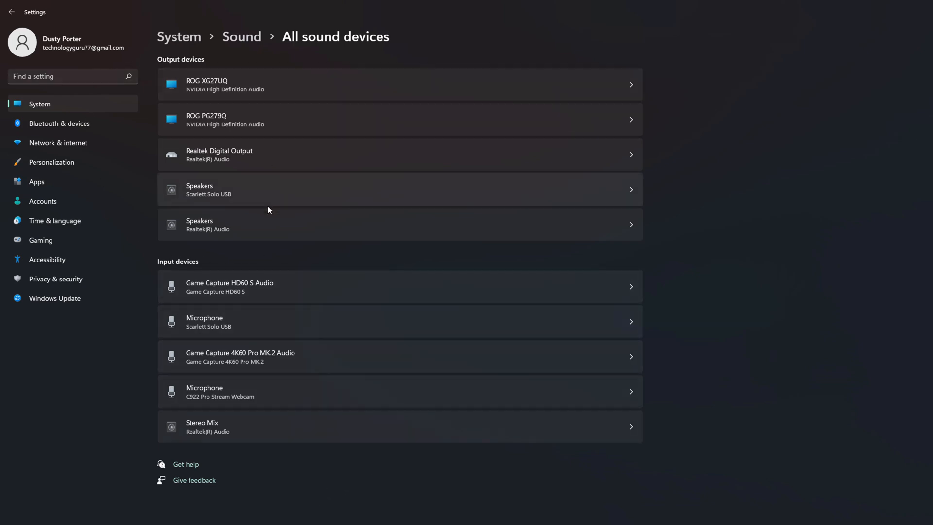
{"action": "mouse_move", "coordinate": [322, 250]}
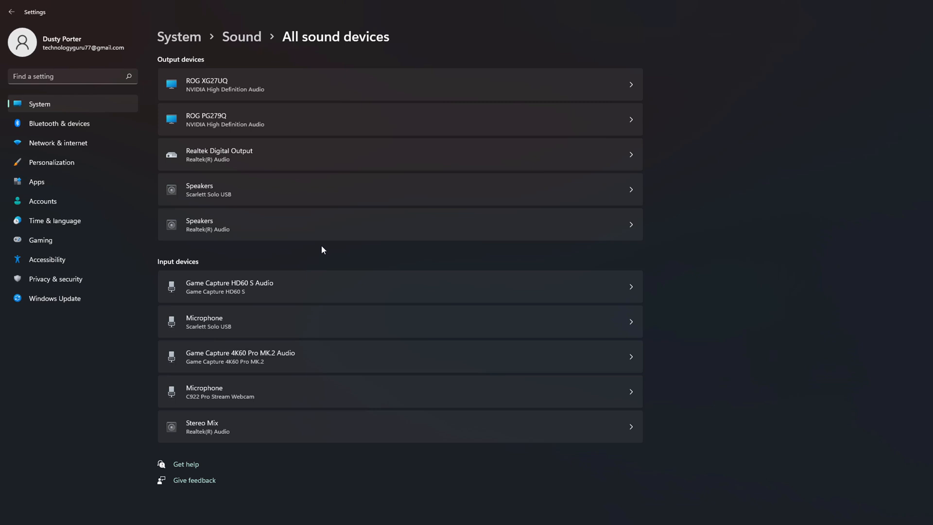
{"action": "mouse_move", "coordinate": [304, 255]}
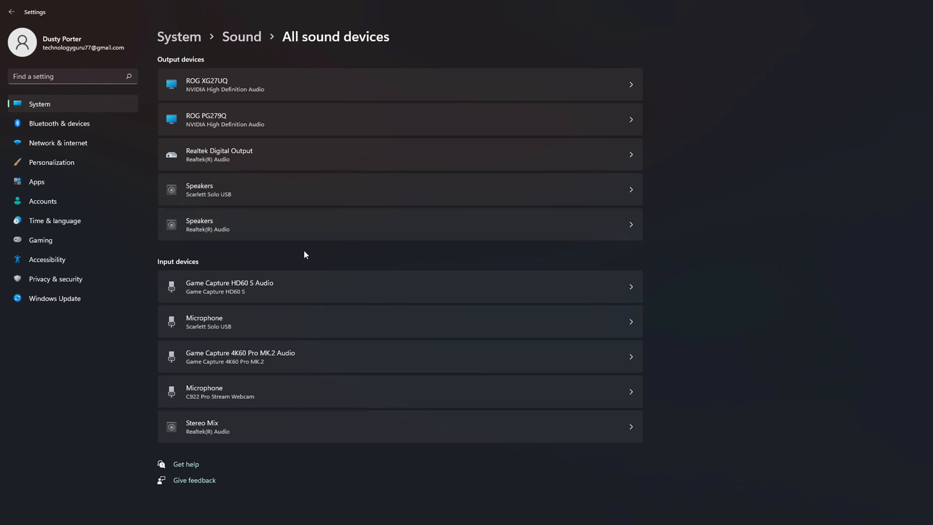
{"action": "mouse_move", "coordinate": [266, 234]}
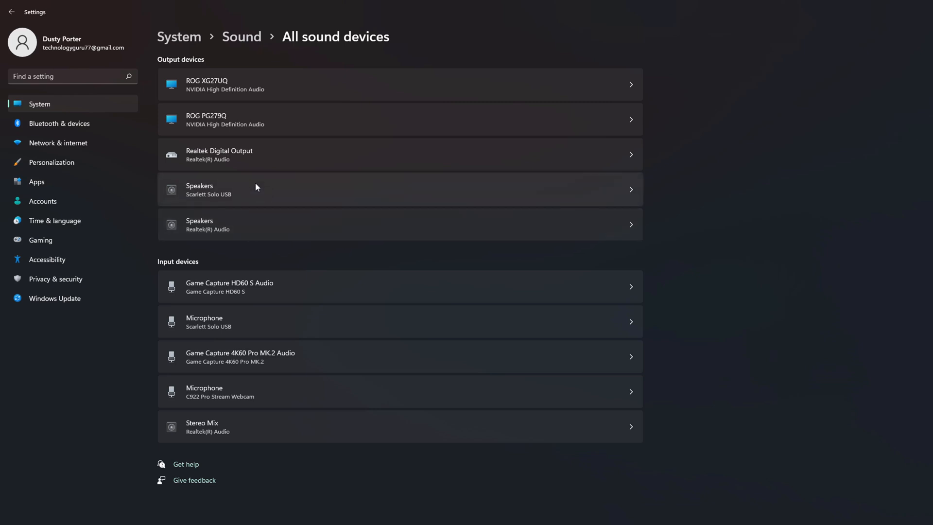
{"action": "mouse_move", "coordinate": [273, 223]}
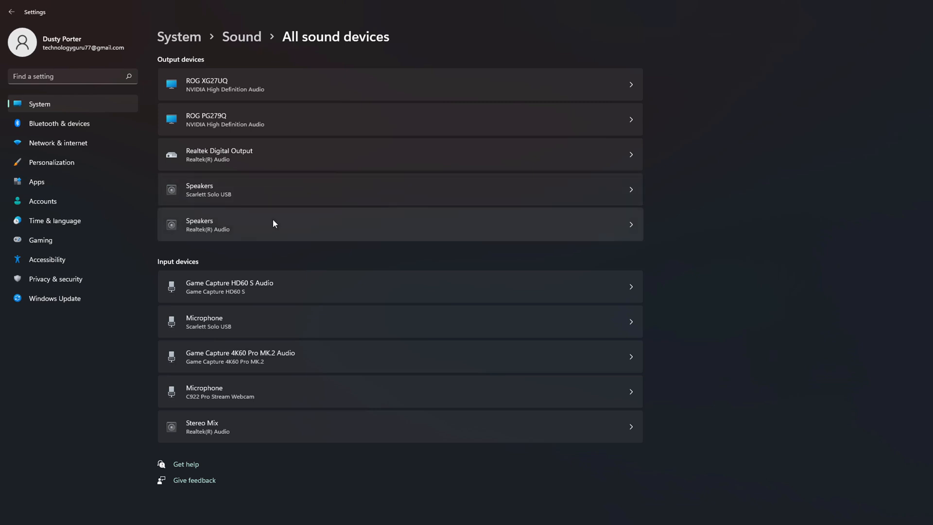
{"action": "mouse_move", "coordinate": [292, 231]}
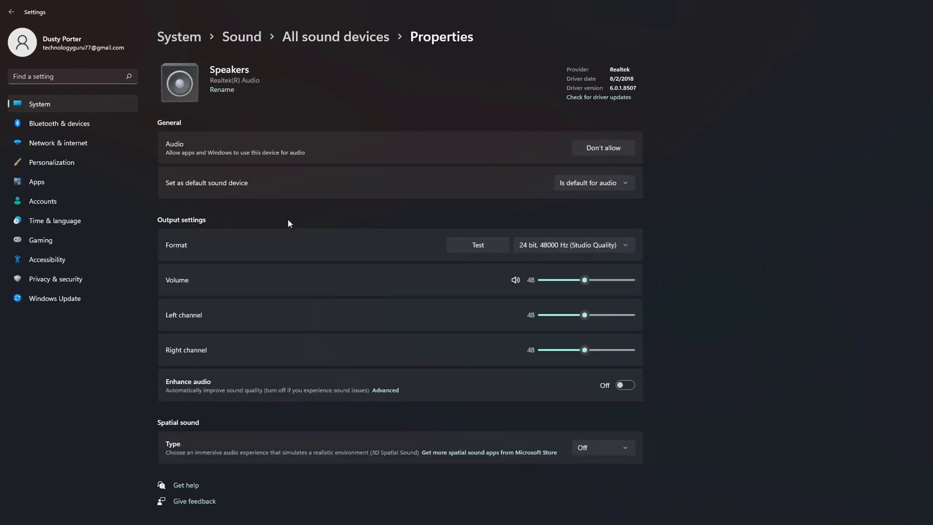
{"action": "mouse_move", "coordinate": [290, 224]}
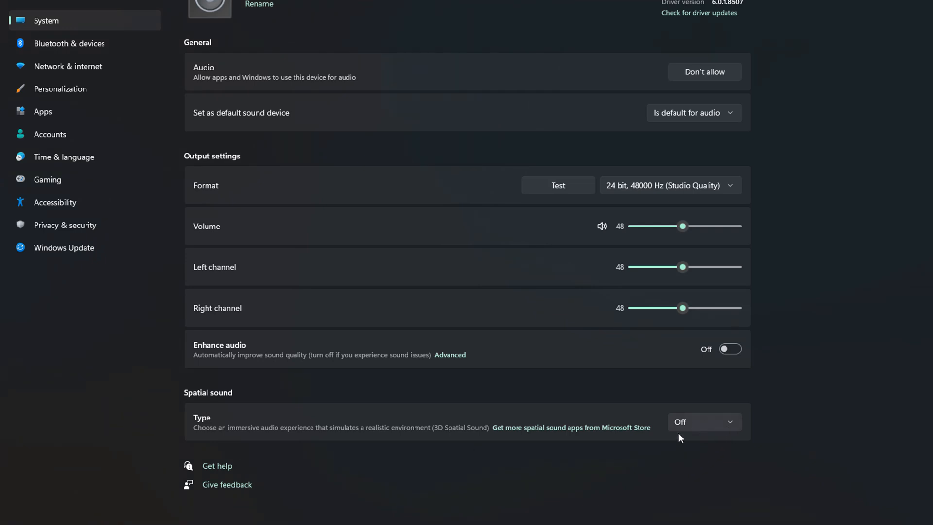
{"action": "mouse_move", "coordinate": [319, 448]}
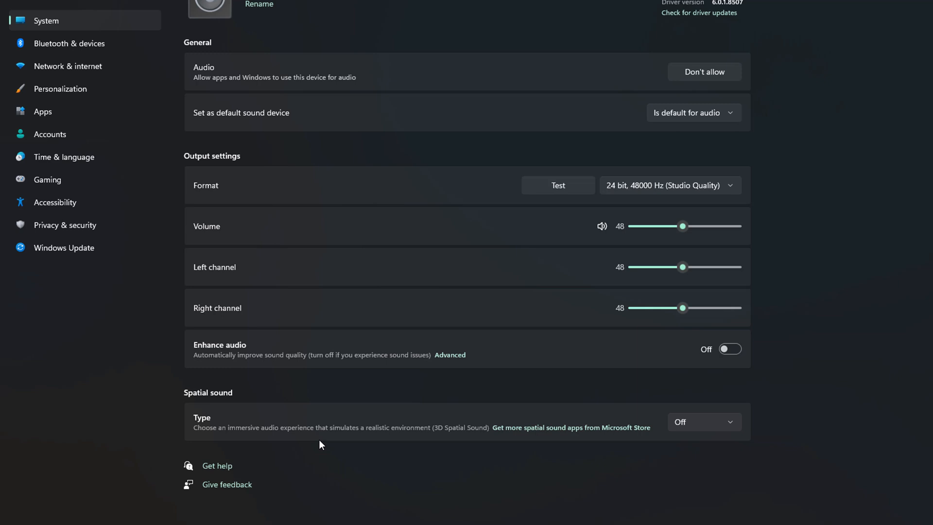
{"action": "mouse_move", "coordinate": [324, 438]}
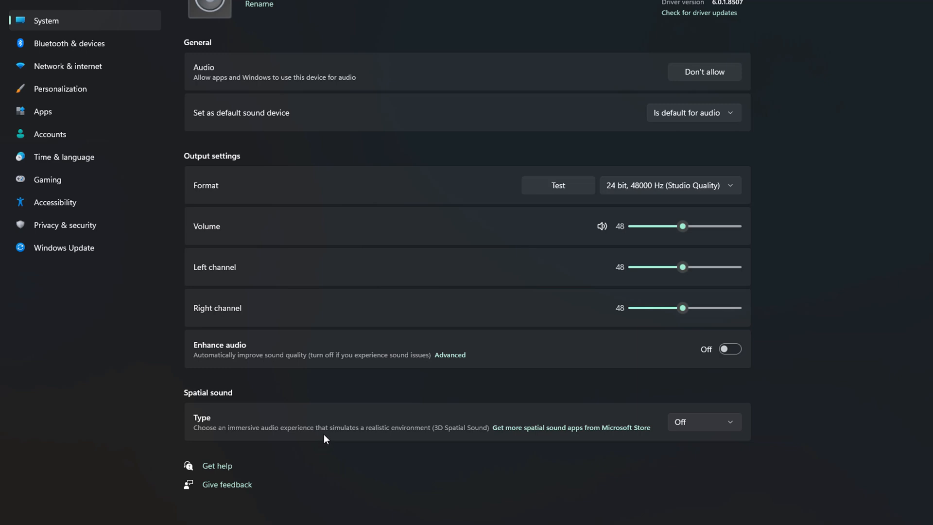
{"action": "mouse_move", "coordinate": [719, 435]}
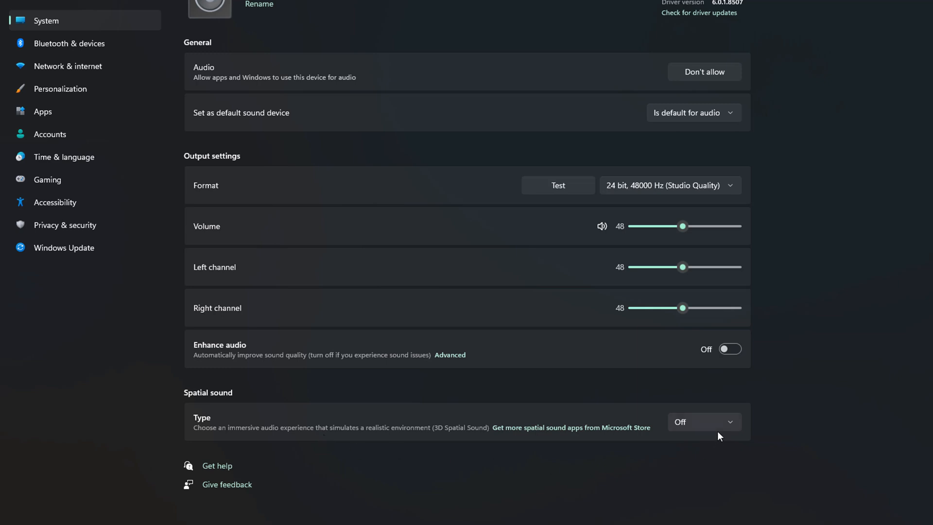
Set the Realtek Speakers spatial sound type to Windows Sonic for Headphones
{"action": "left_click", "coordinate": [704, 421]}
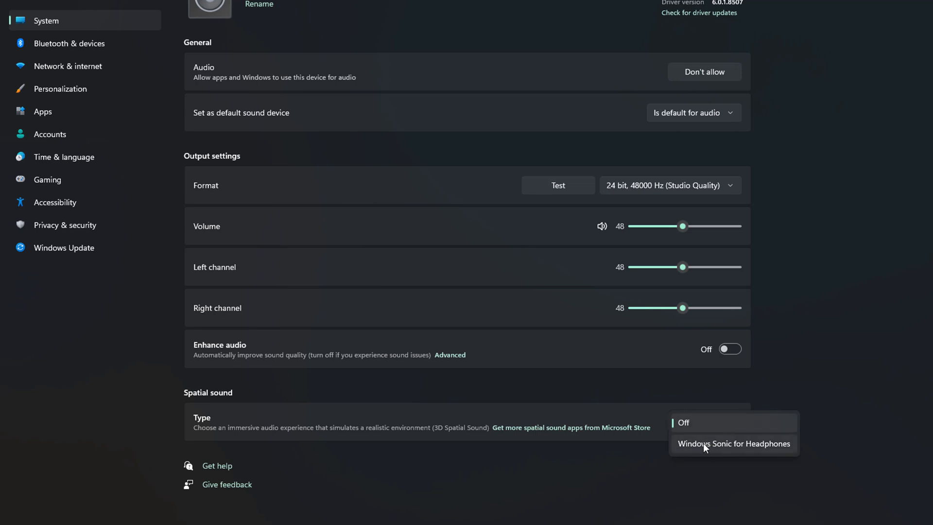
{"action": "left_click", "coordinate": [734, 443]}
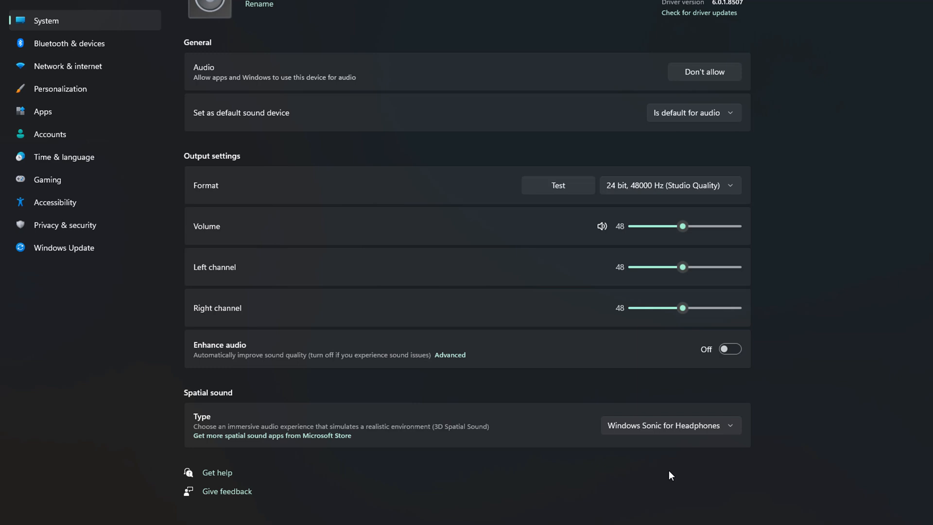
{"action": "mouse_move", "coordinate": [220, 453]}
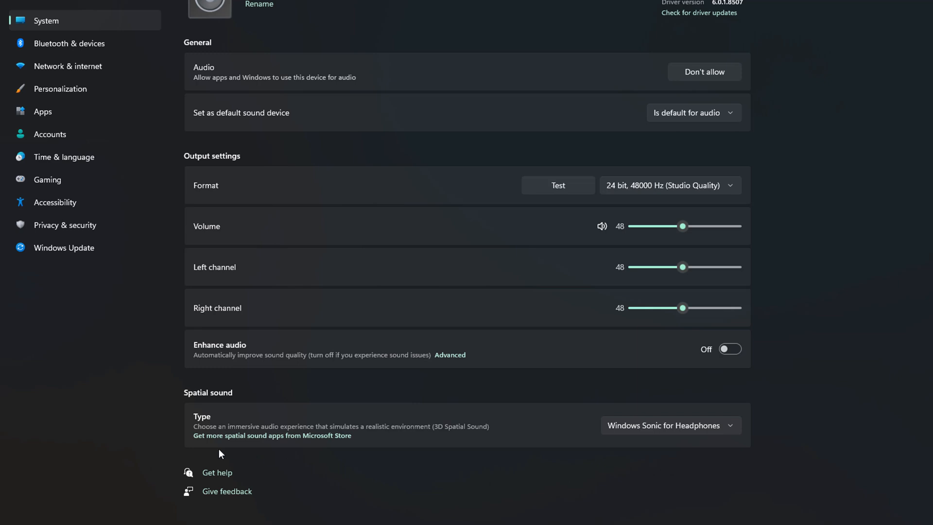
{"action": "mouse_move", "coordinate": [314, 454]}
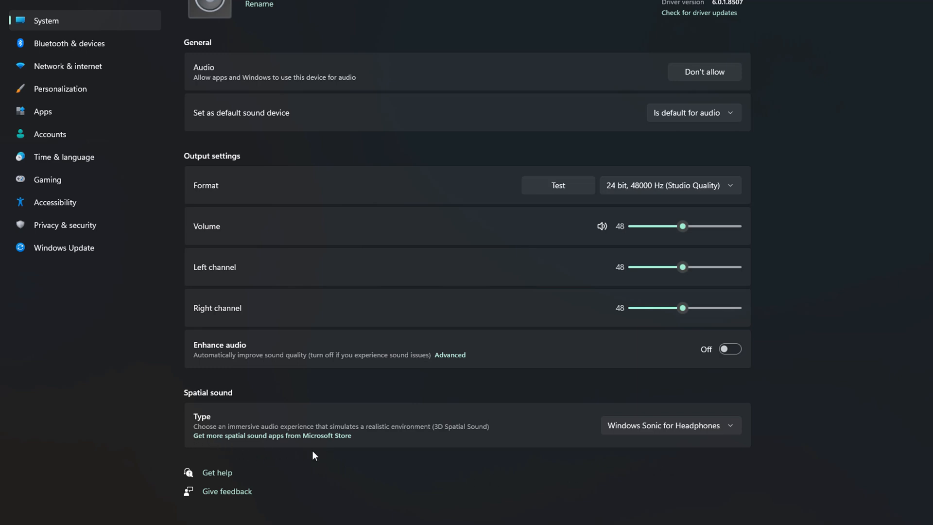
{"action": "mouse_move", "coordinate": [291, 437]}
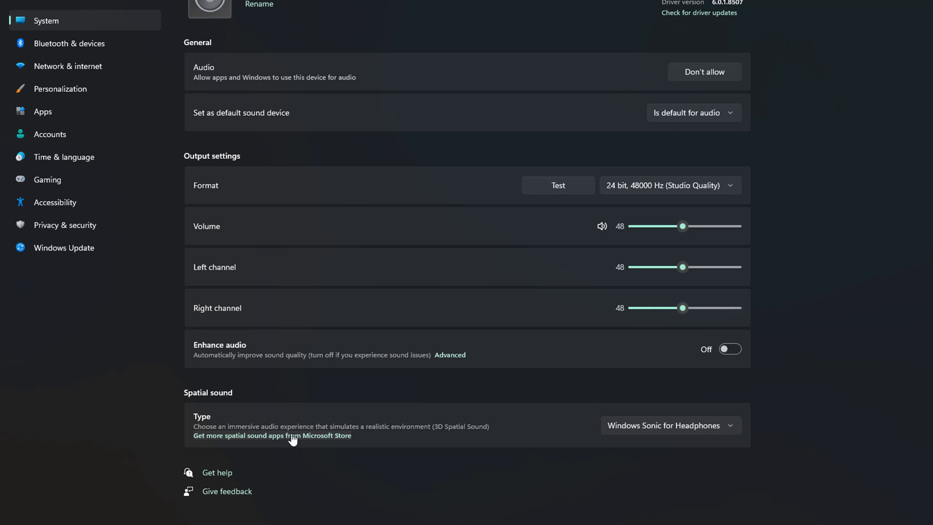
{"action": "mouse_move", "coordinate": [296, 443]}
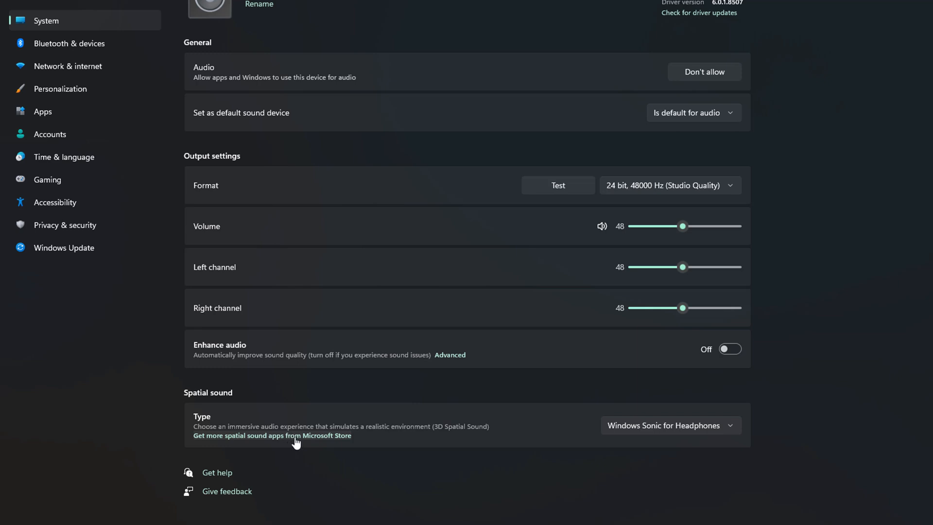
{"action": "mouse_move", "coordinate": [275, 443]}
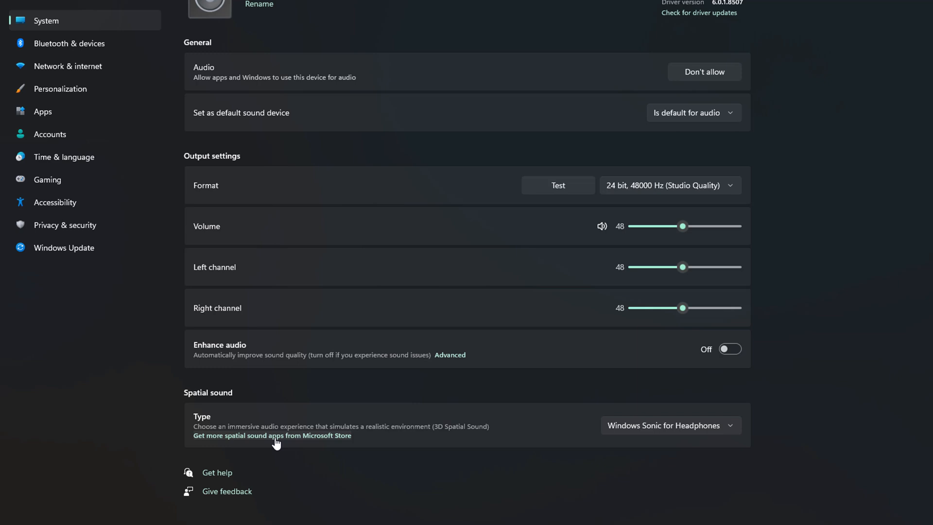
{"action": "left_click", "coordinate": [669, 425]}
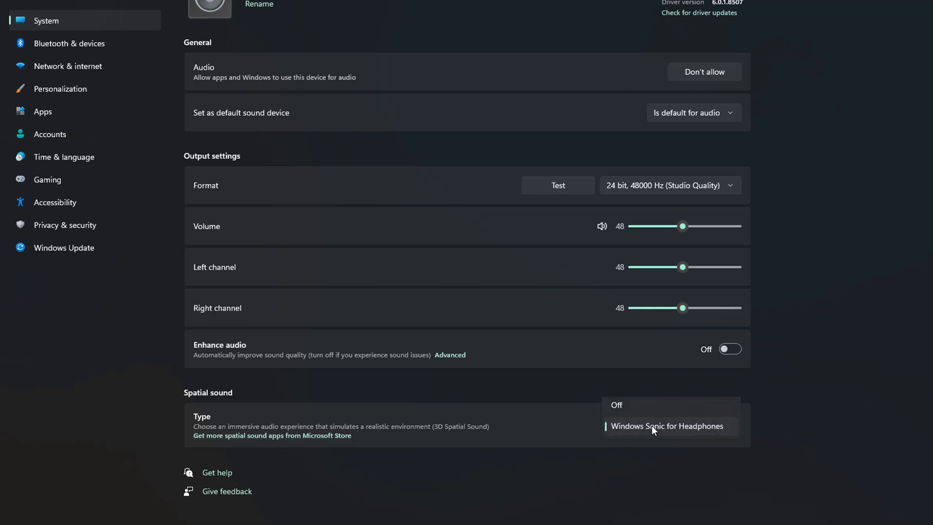
{"action": "mouse_move", "coordinate": [606, 417]}
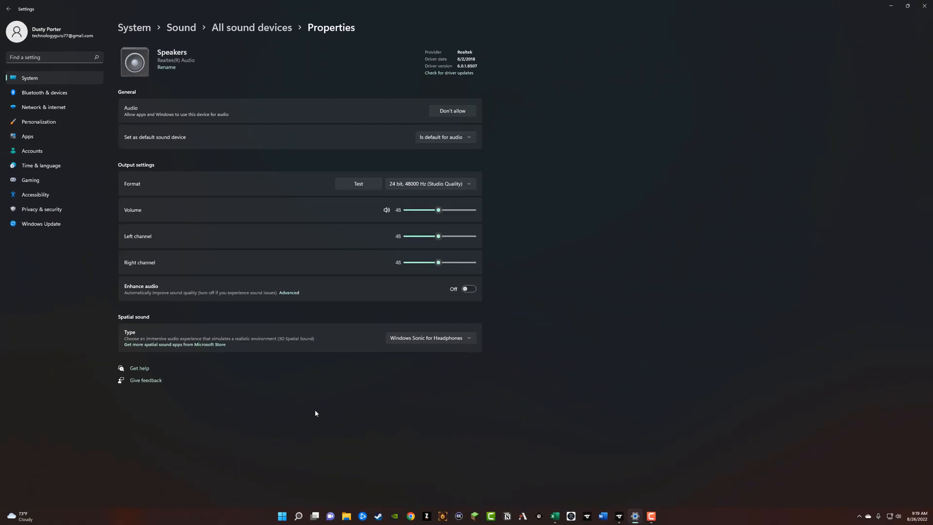
{"action": "left_click", "coordinate": [9, 9]}
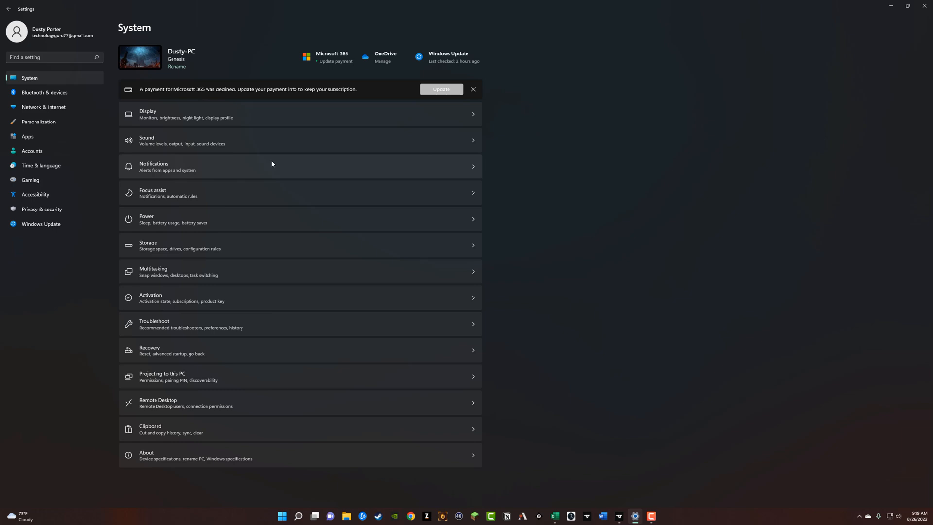
{"action": "left_click", "coordinate": [147, 139]}
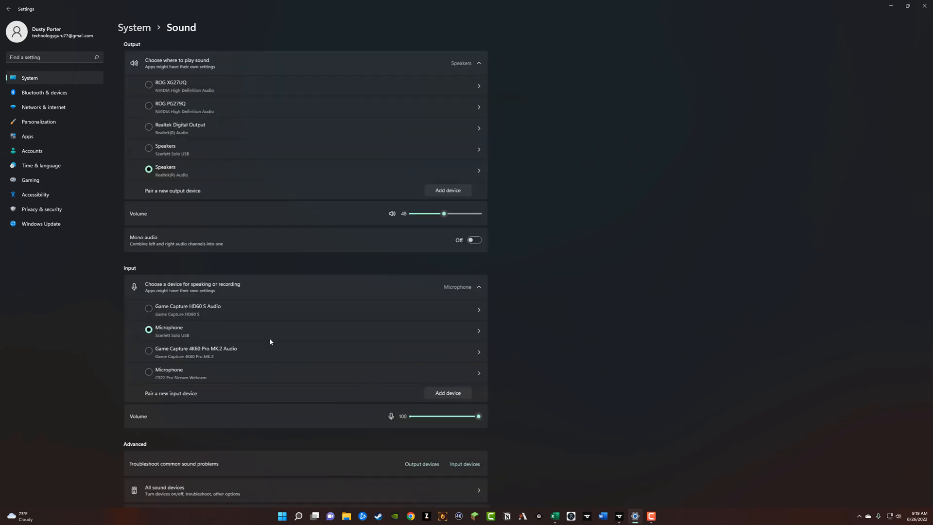
{"action": "scroll", "scroll_direction": "down", "scroll_amount": 3}
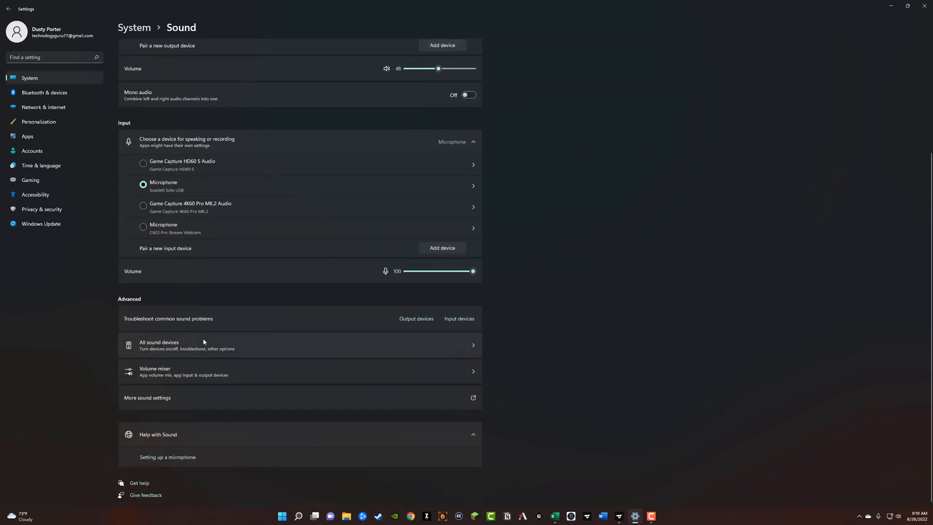
{"action": "left_click", "coordinate": [158, 344]}
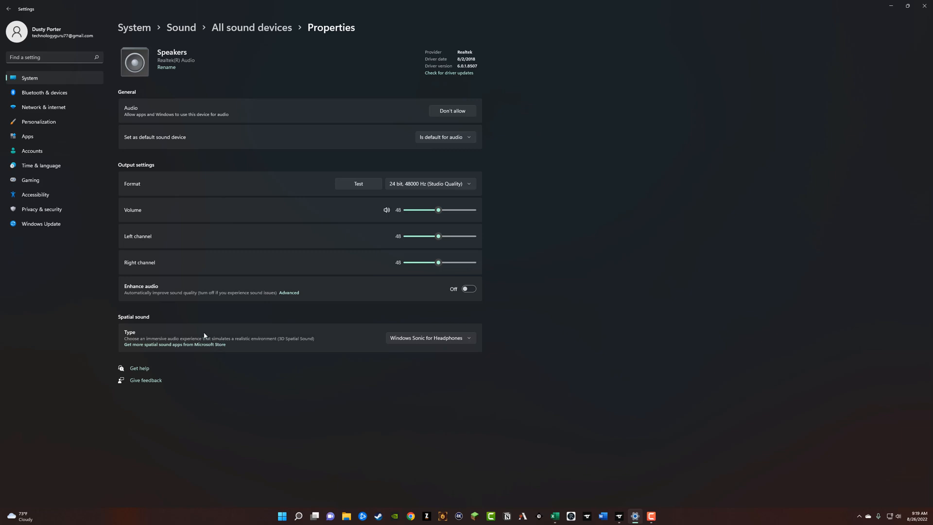
{"action": "left_click", "coordinate": [428, 337]}
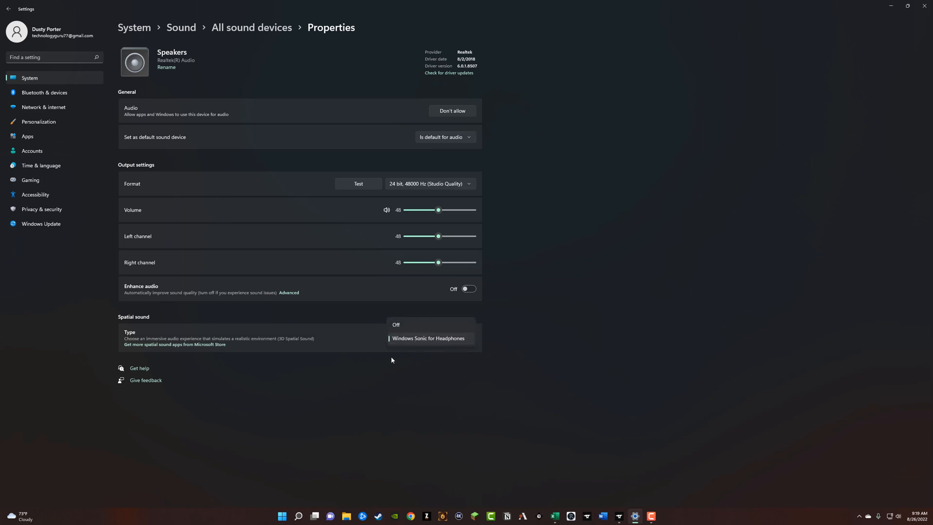
{"action": "left_click", "coordinate": [427, 338]}
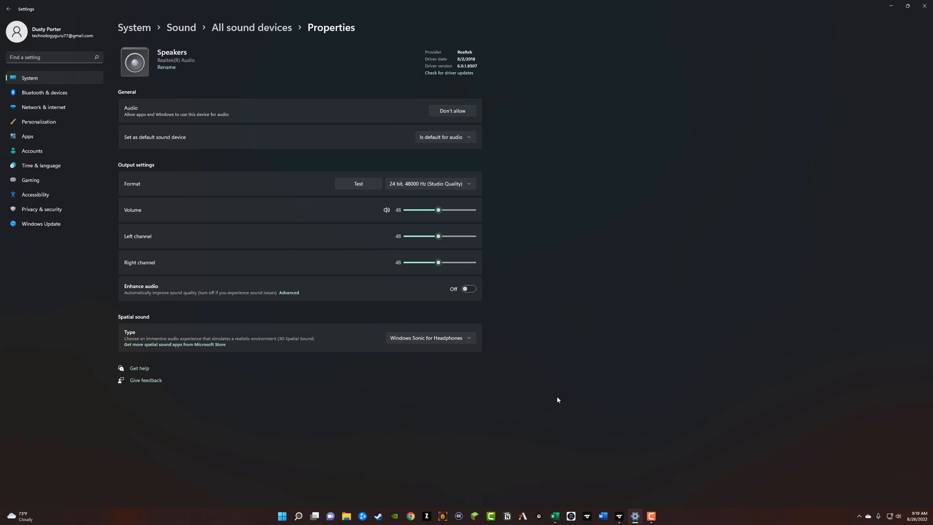
{"action": "mouse_move", "coordinate": [555, 384]}
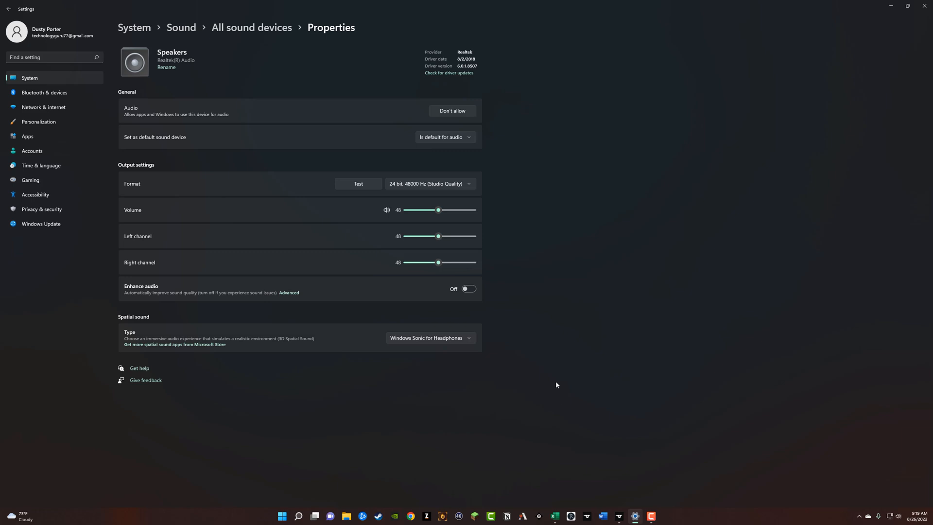